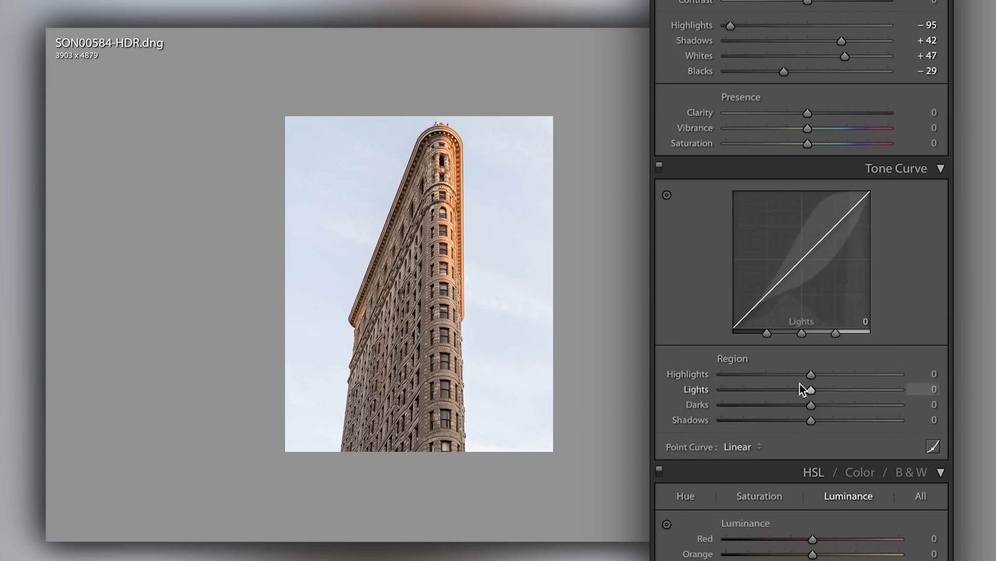
- Drag the tone curve Highlights region to -55 and Lights to -100 to darken the sky
left_click_drag(812, 374, 784, 374)
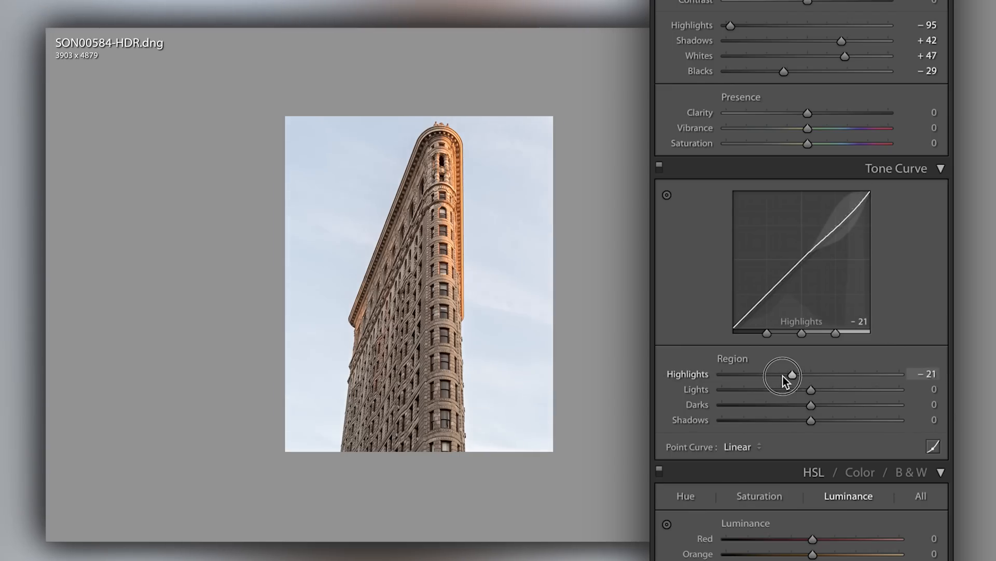
left_click_drag(784, 374, 793, 374)
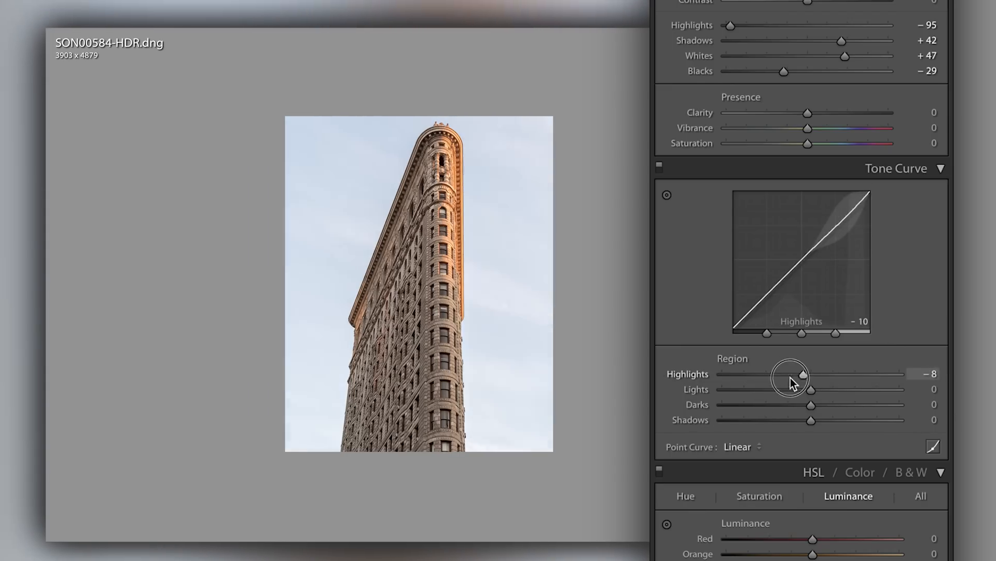
left_click_drag(792, 373, 764, 374)
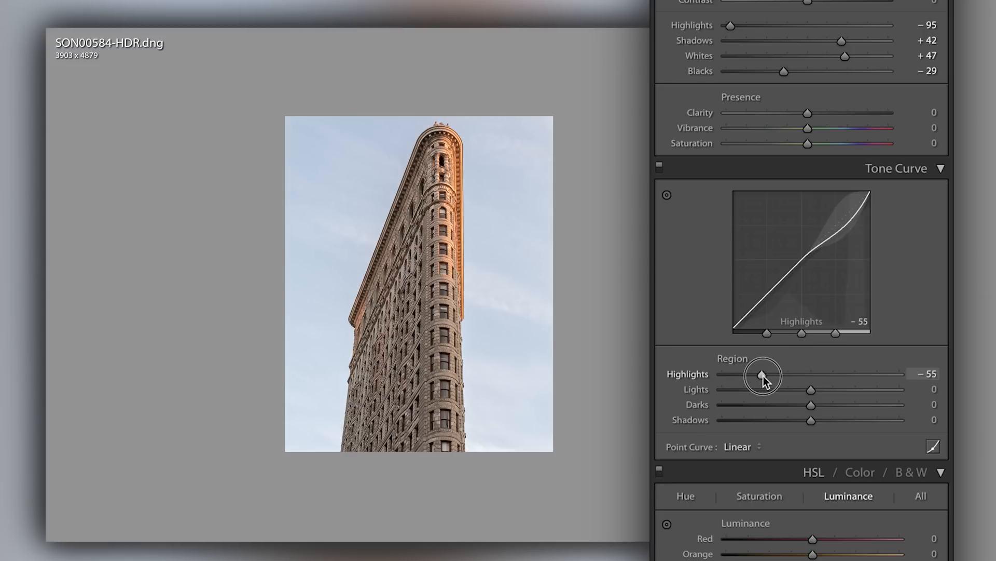
left_click_drag(810, 388, 793, 388)
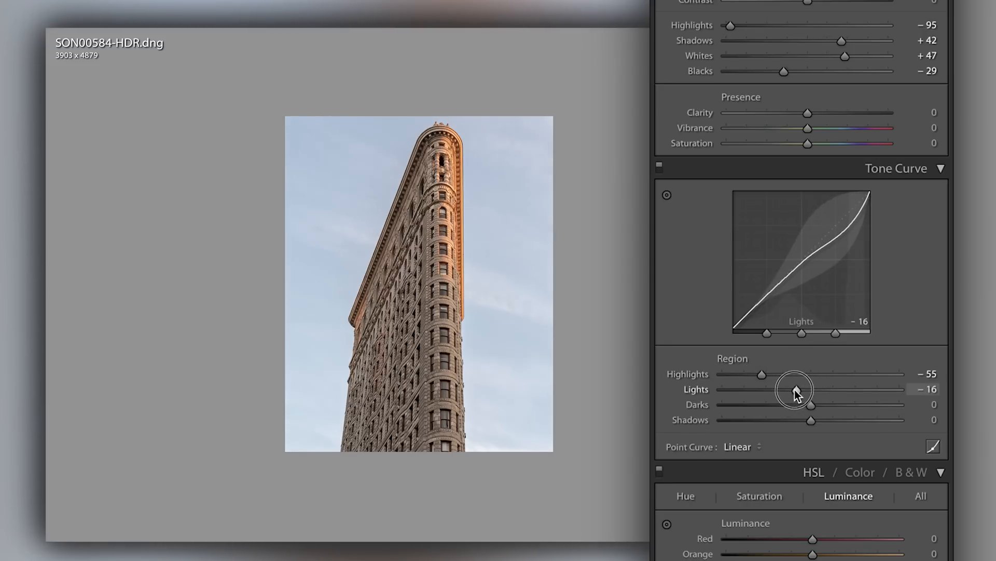
left_click_drag(793, 389, 721, 389)
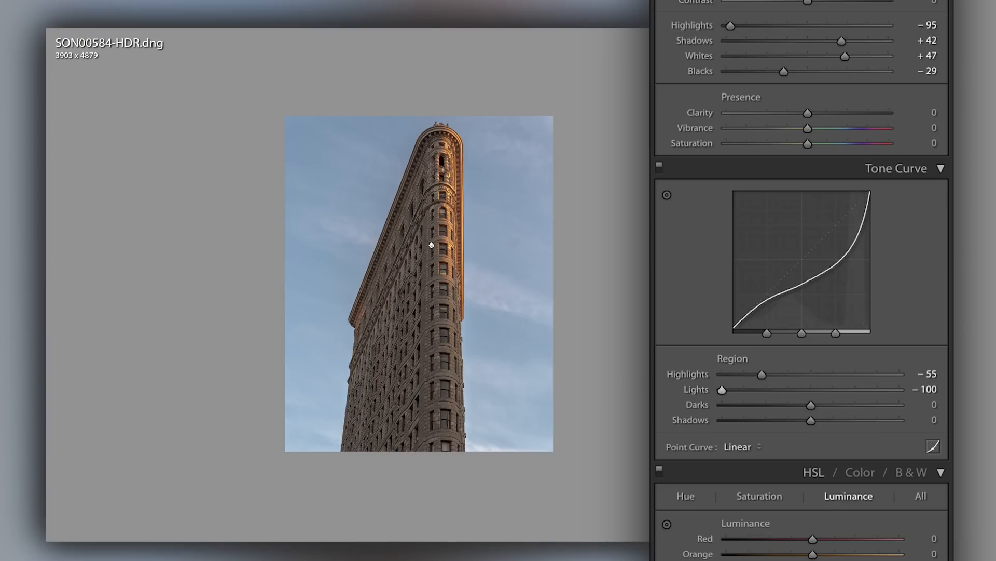
mouse_move(852, 139)
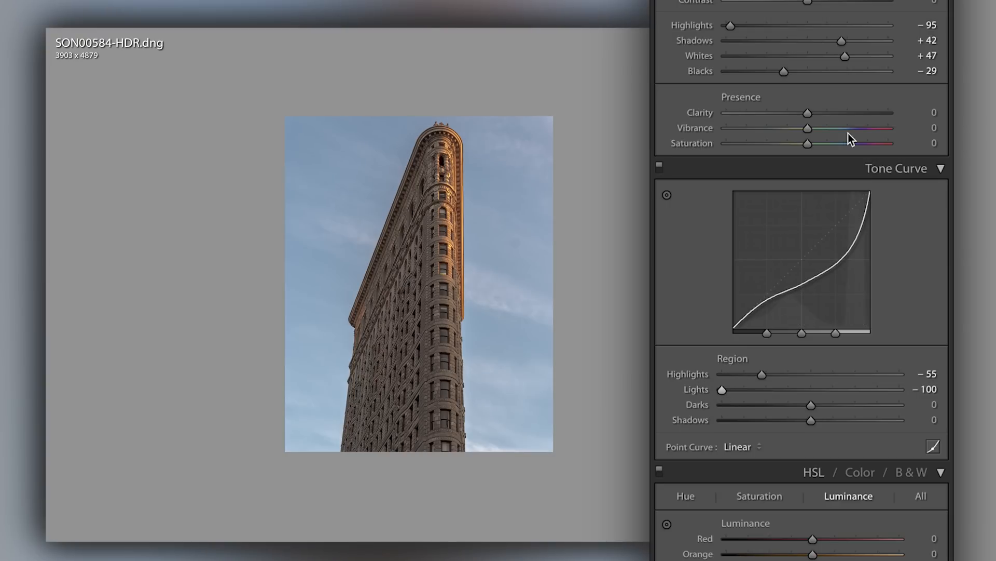